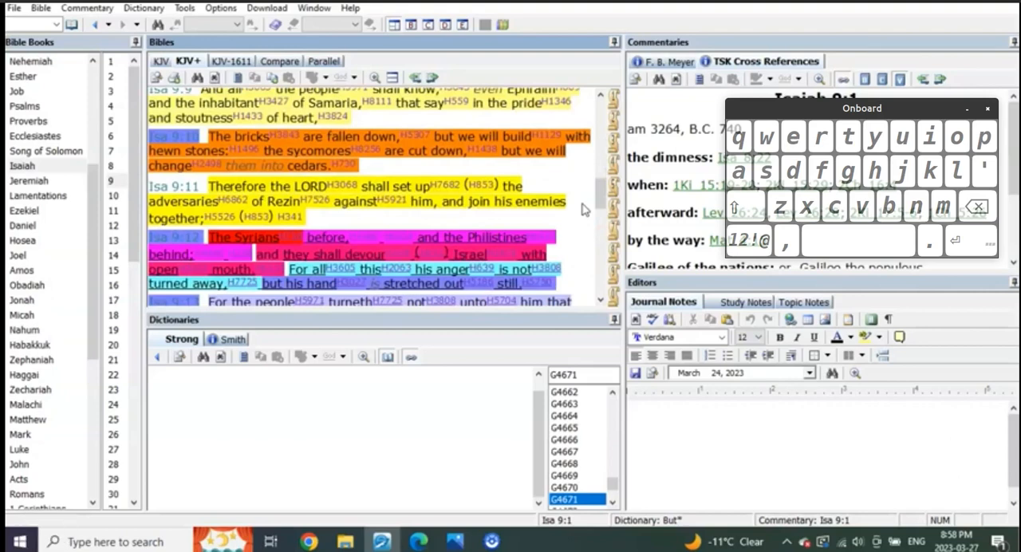
Read down through Isaiah 9 and uncover the cross references for Isaiah 9:1.
scroll("down", 3)
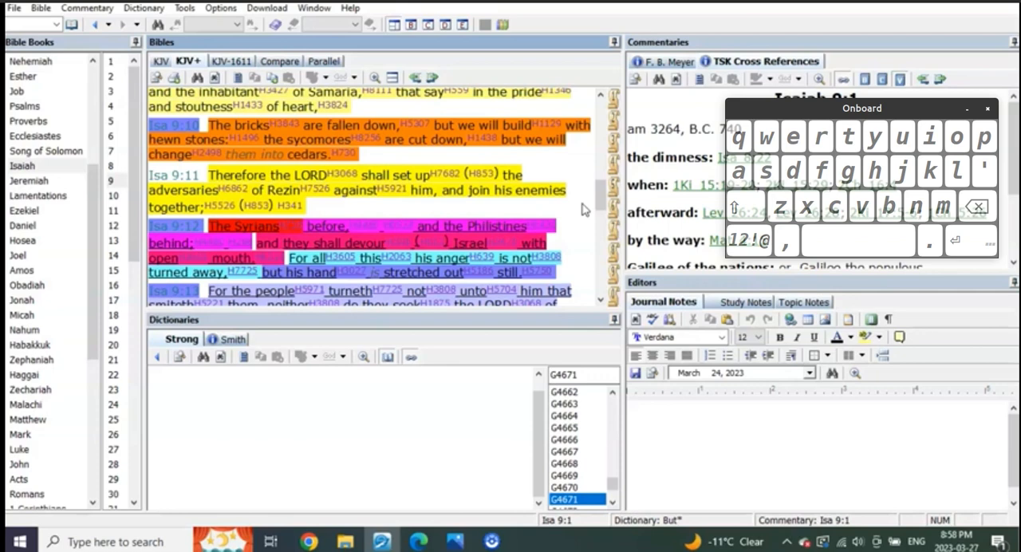
left_click_drag(861, 109, 868, 314)
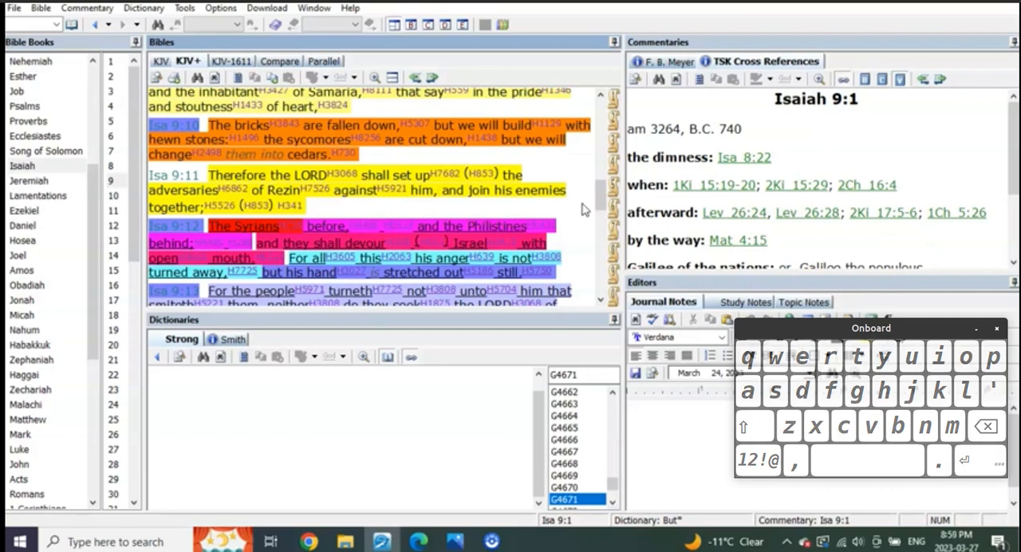
scroll("down", 3)
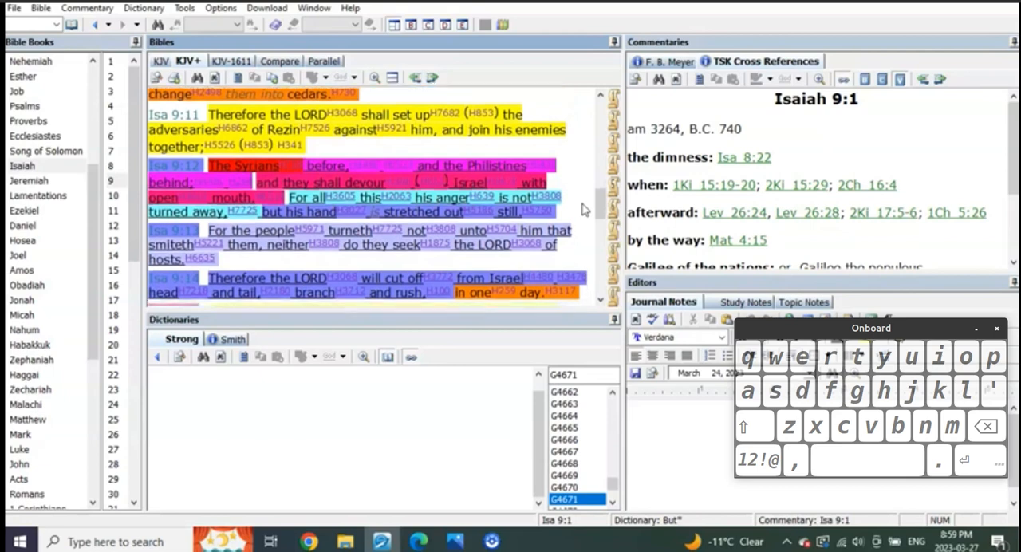
scroll("down", 3)
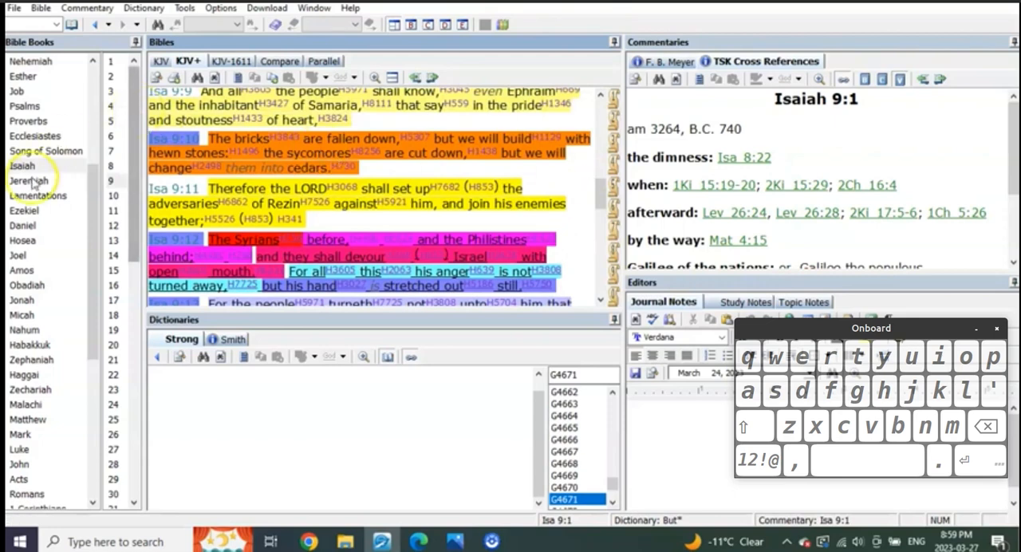
Go to Jeremiah 4 and read its highlighted verses down to the lion passage.
left_click(28, 180)
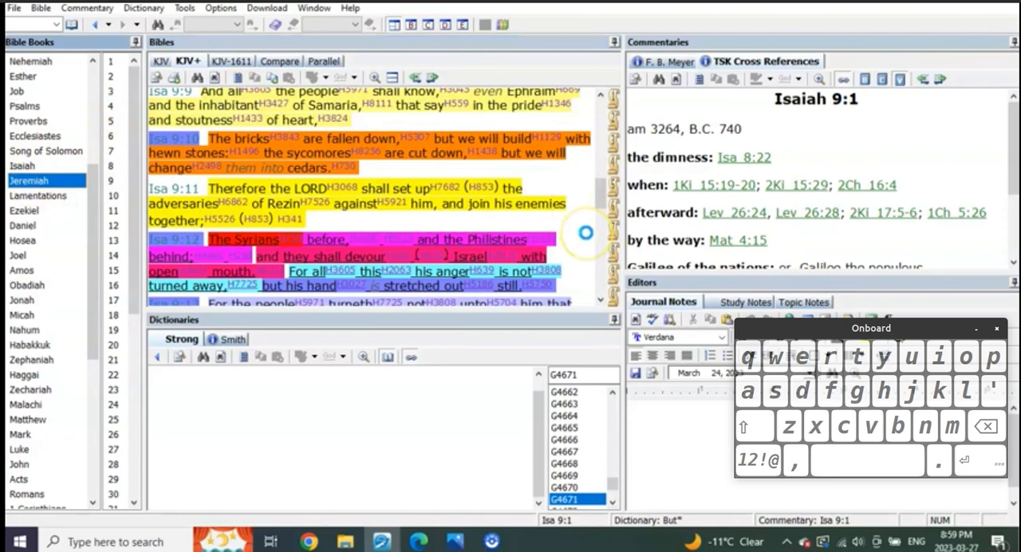
left_click(29, 180)
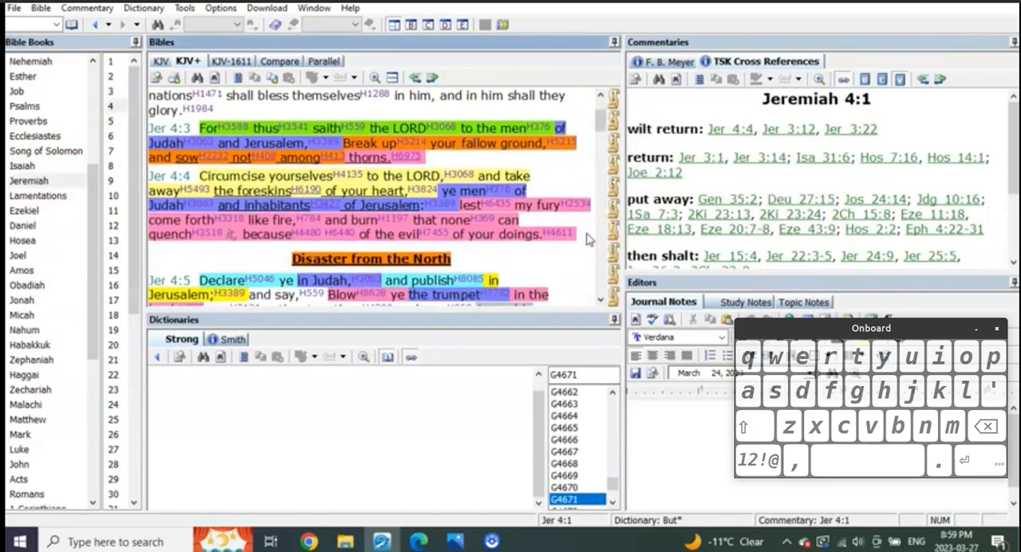
scroll("down", 3)
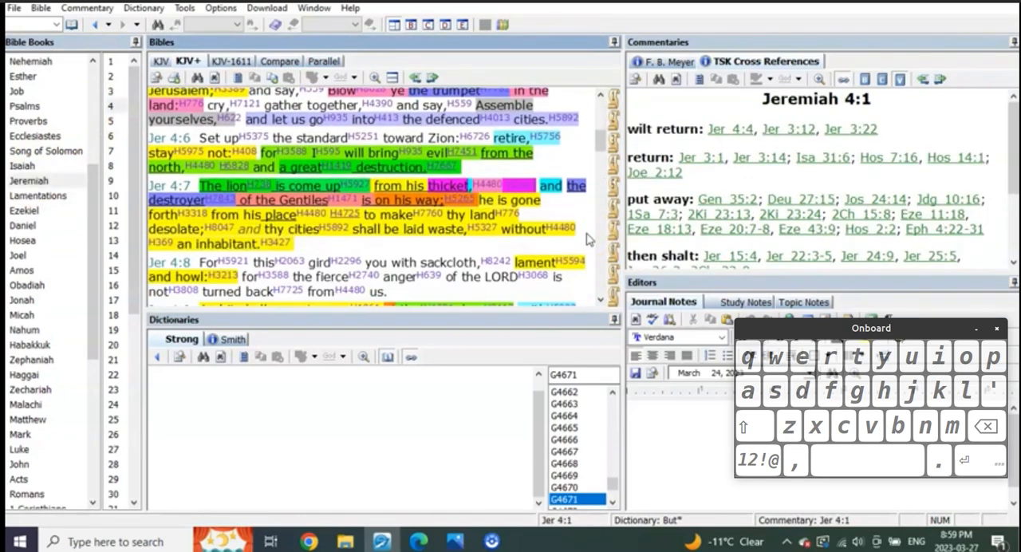
scroll("down", 3)
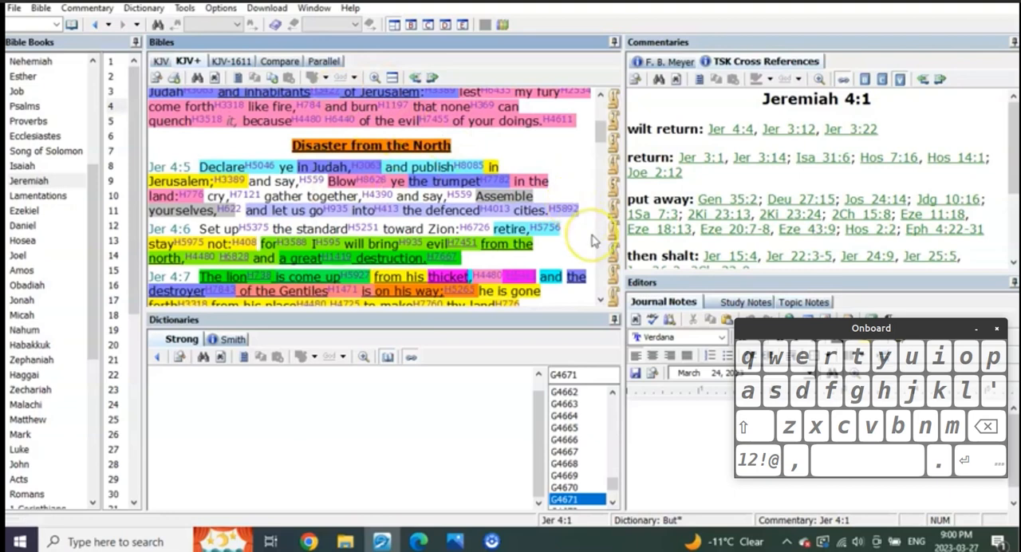
scroll("down", 3)
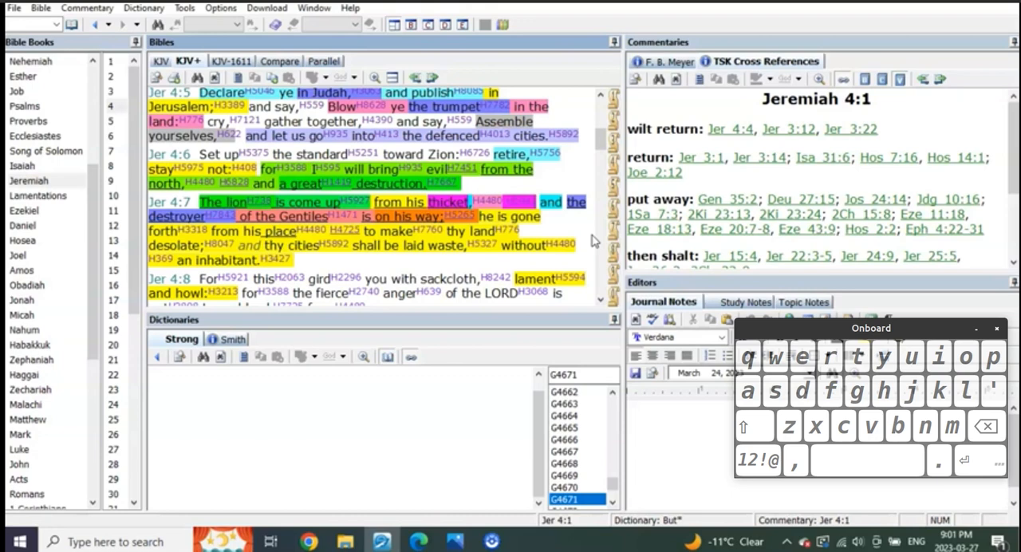
mouse_move(86, 190)
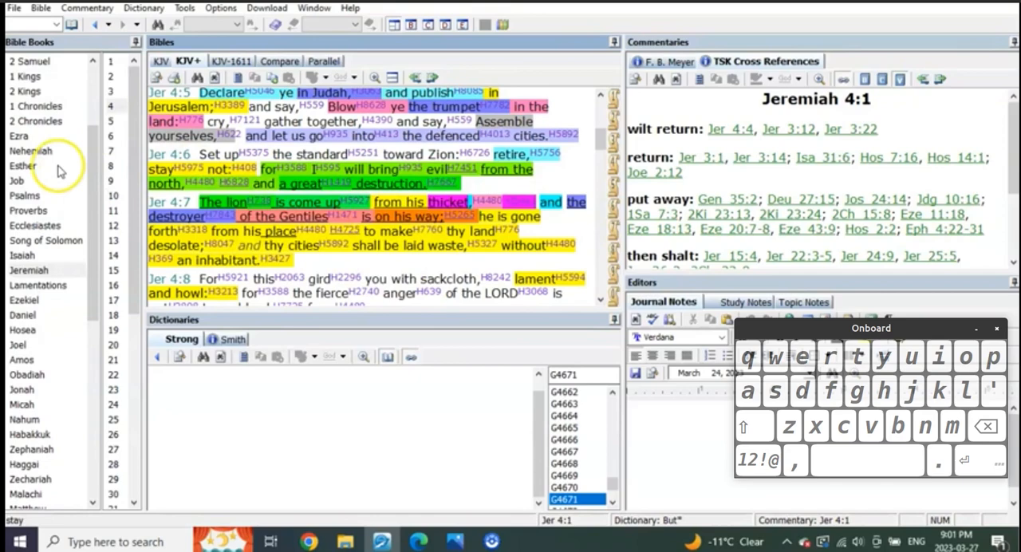
Go to 2 Chronicles 24 and read down to Joash's assassination in verses 23–25.
left_click(35, 121)
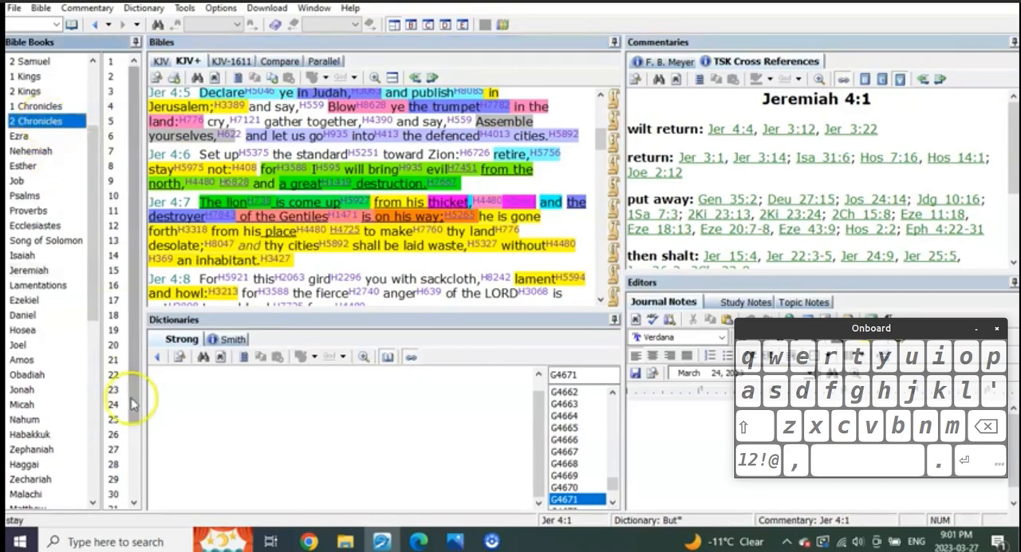
left_click(38, 121)
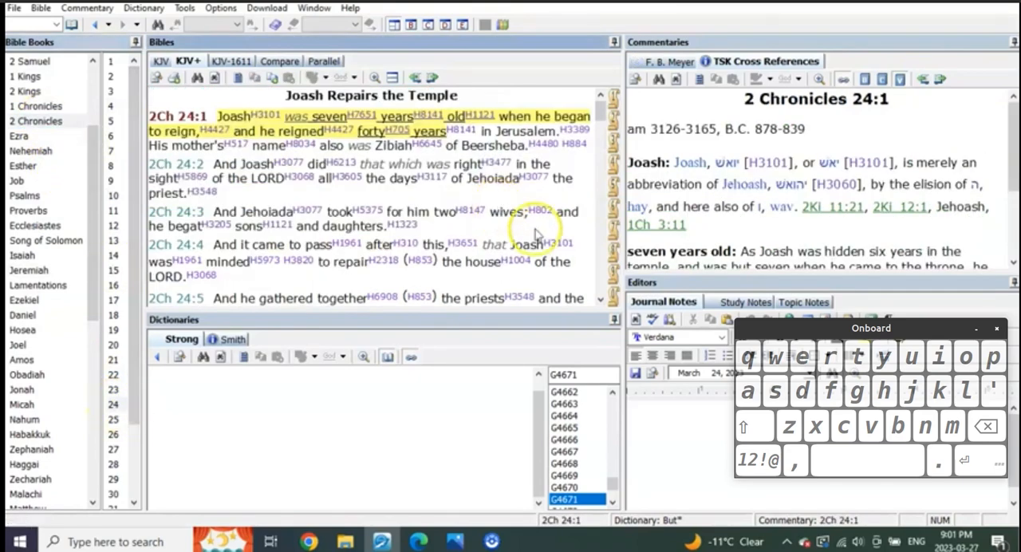
scroll("down", 3)
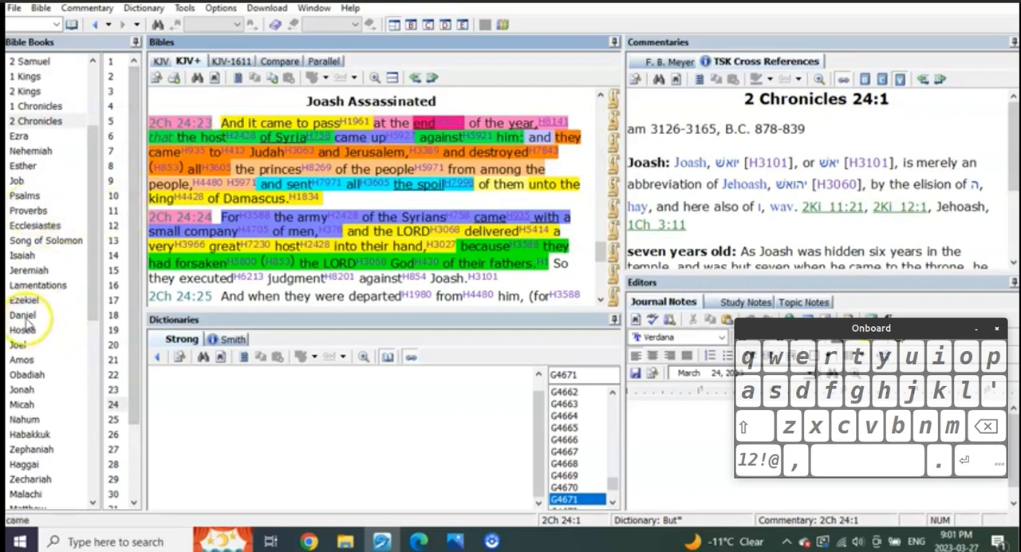
Go to Daniel 9 and reach The Seventy Weeks passage at verse 24 for the H7620 lookup.
left_click(22, 314)
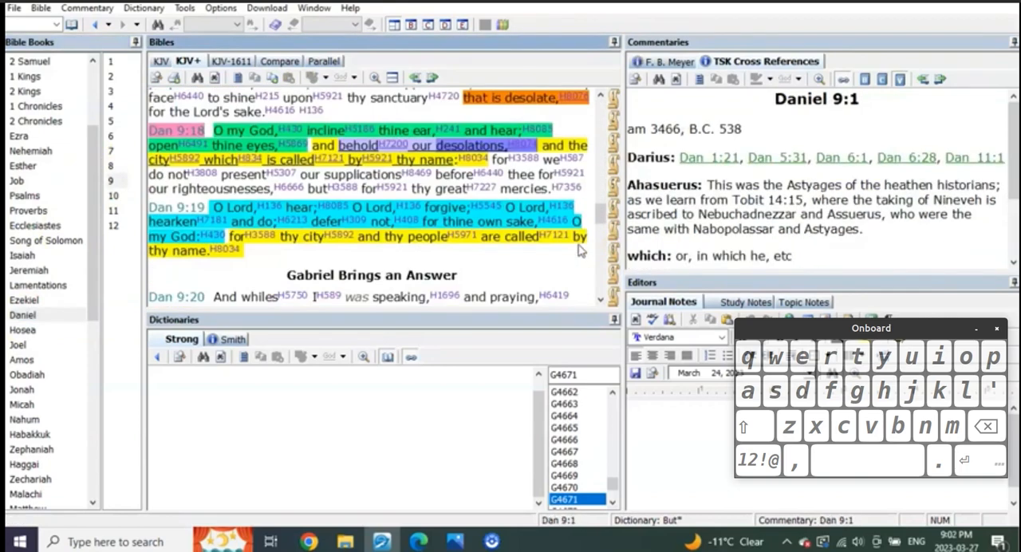
scroll("down", 3)
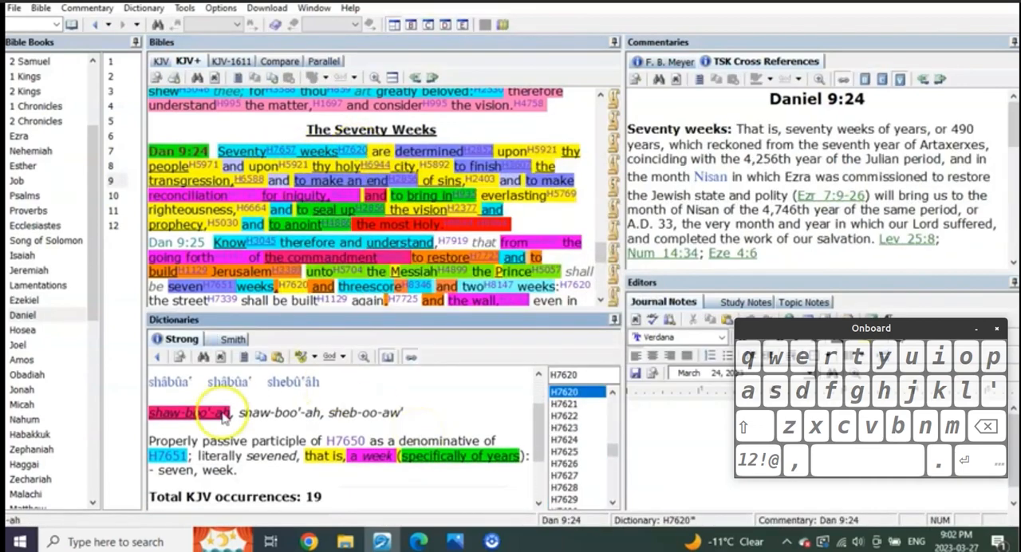
mouse_move(459, 401)
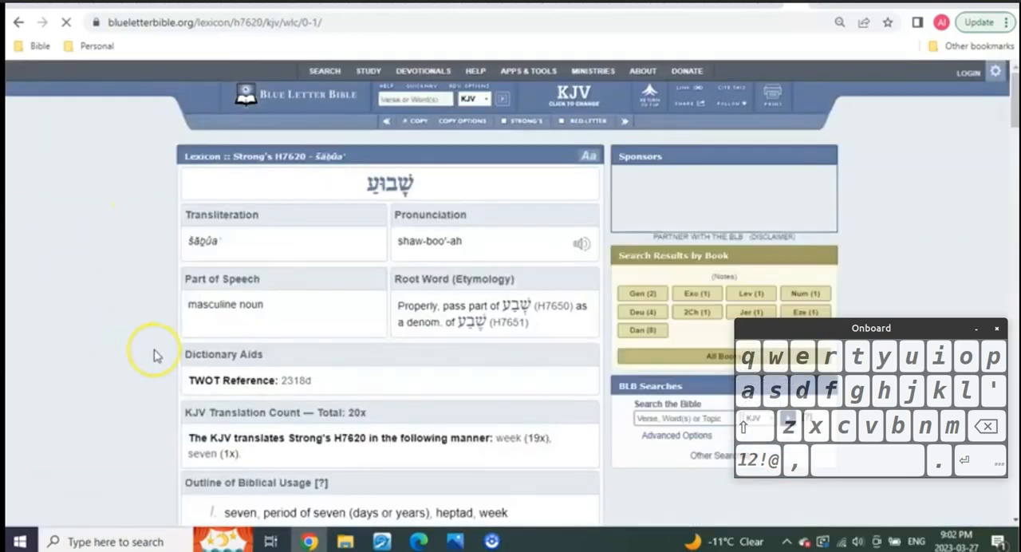
Read the Blue Letter Bible H7620 entry down to its Outline of Biblical Usage.
scroll("down", 3)
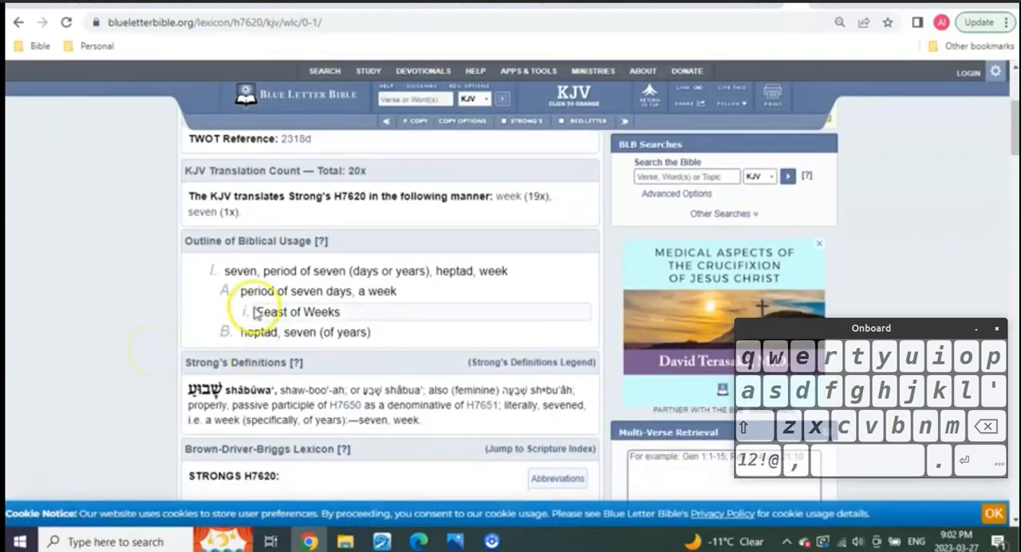
double_click(296, 313)
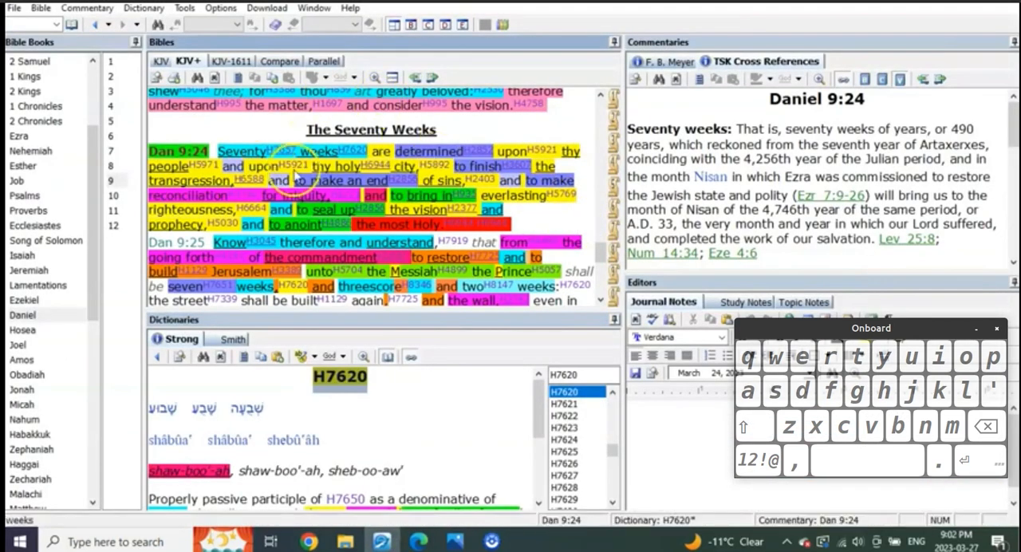
mouse_move(563, 220)
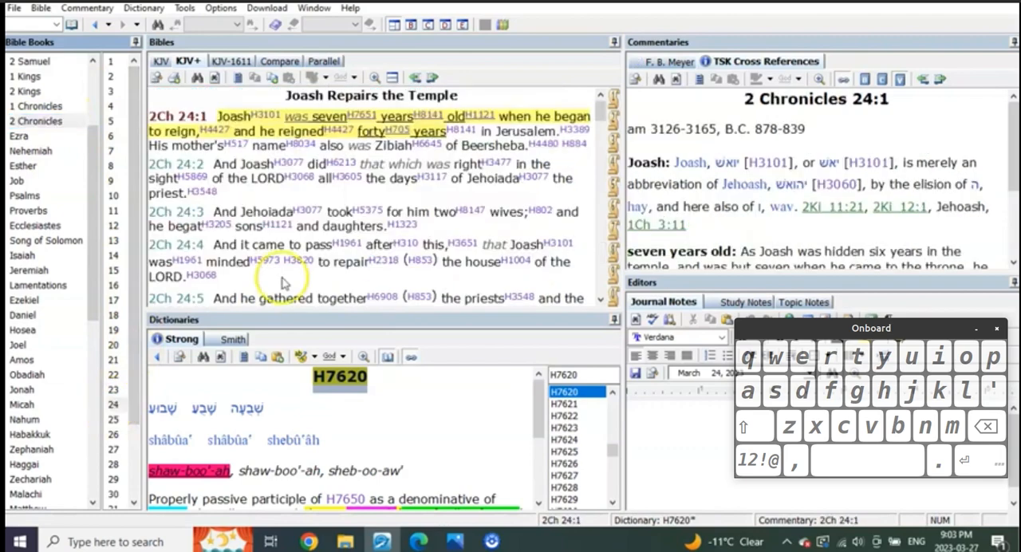
Bring the highlighted 2 Chronicles 24:23 verse under Joash Assassinated into view.
scroll("down", 3)
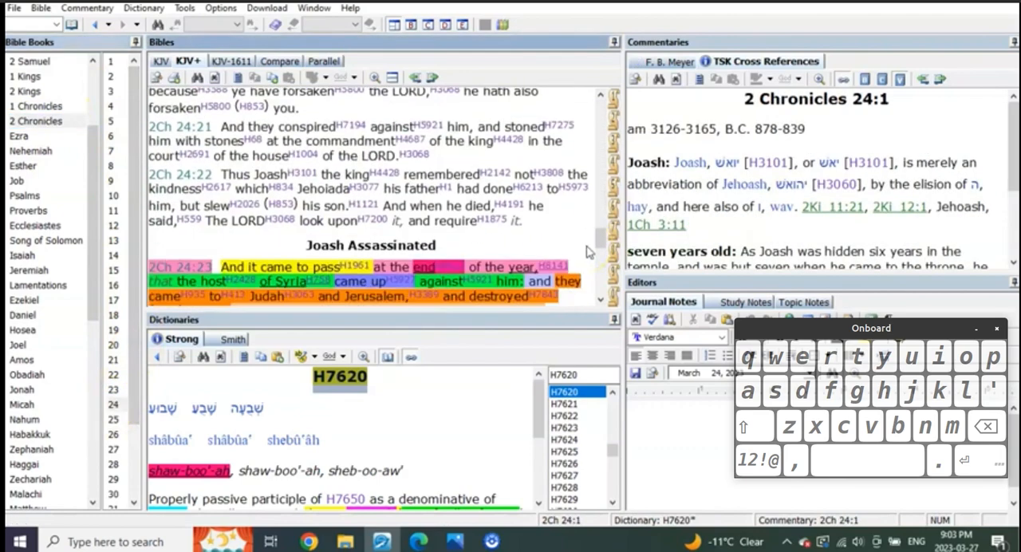
scroll("down", 3)
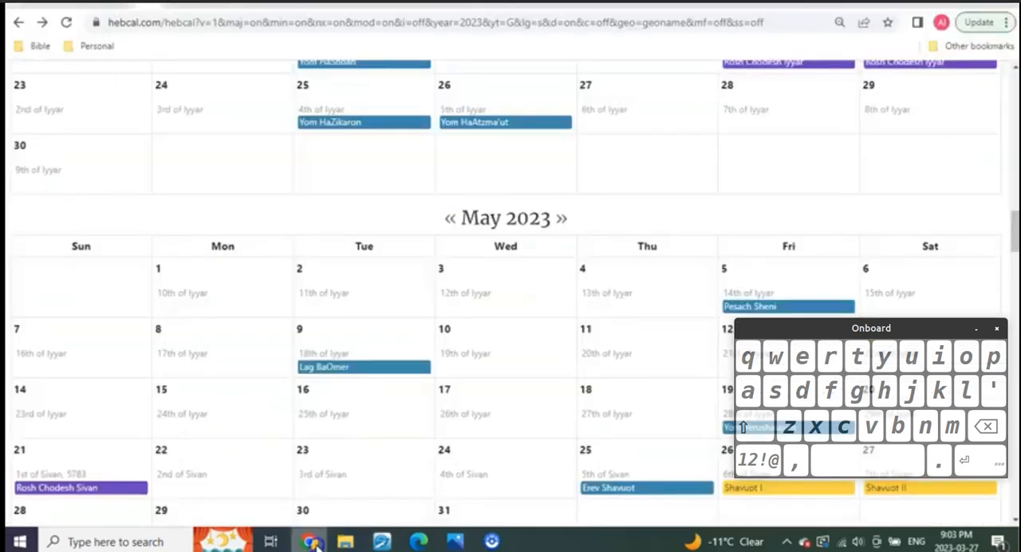
mouse_move(615, 332)
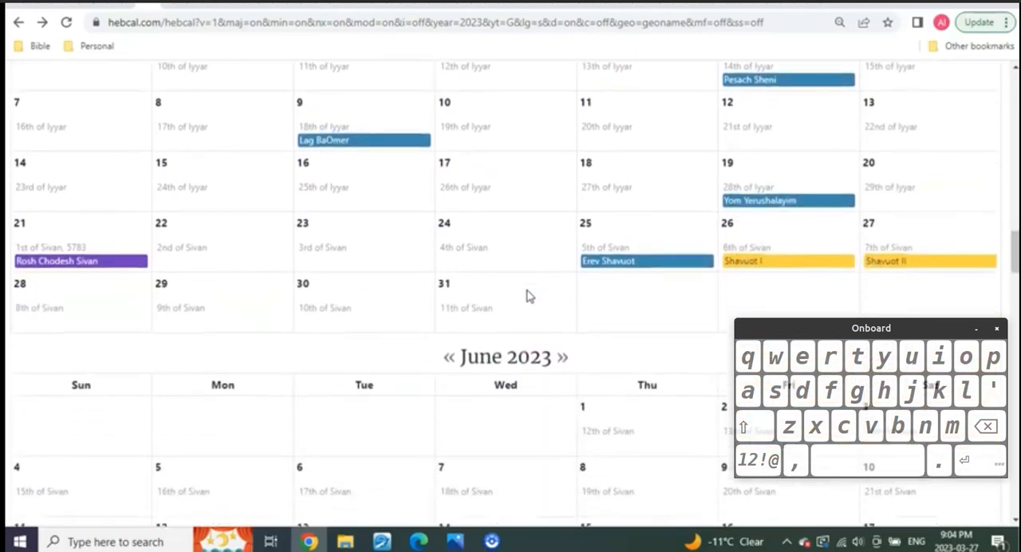
Move down the Hebcal 2023 calendar past Shavuot to Yom Yerushalayim and early June's Sivan dates.
scroll("down", 3)
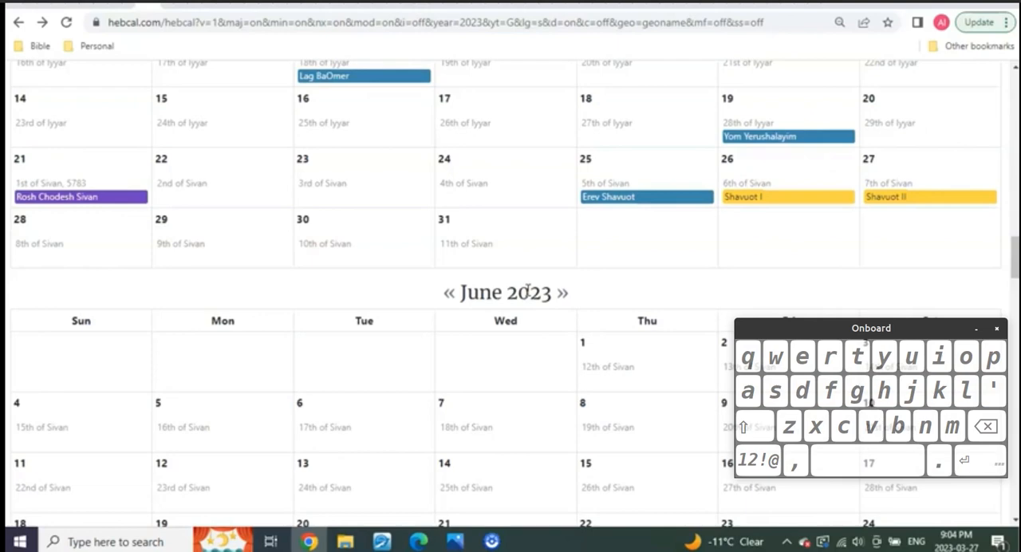
scroll("down", 3)
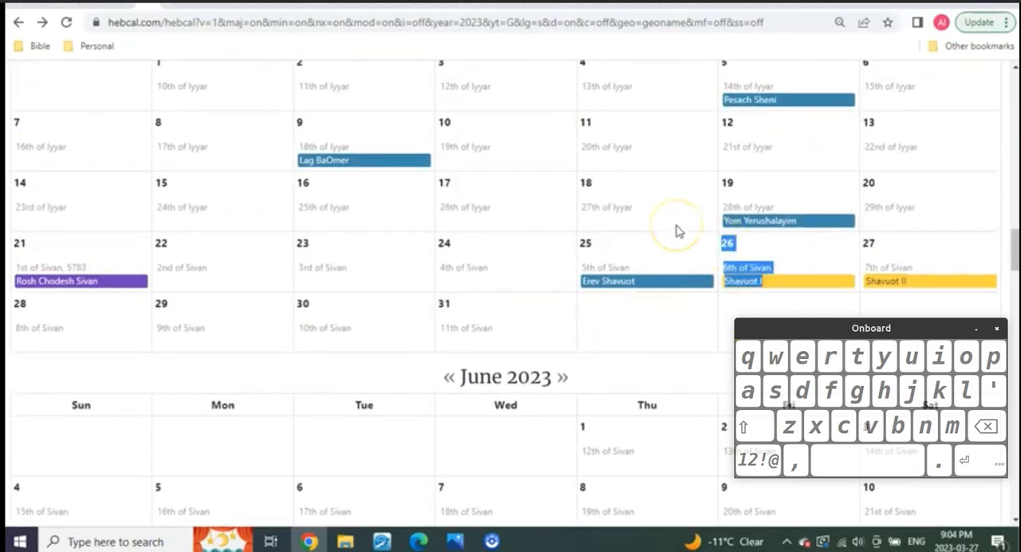
mouse_move(383, 503)
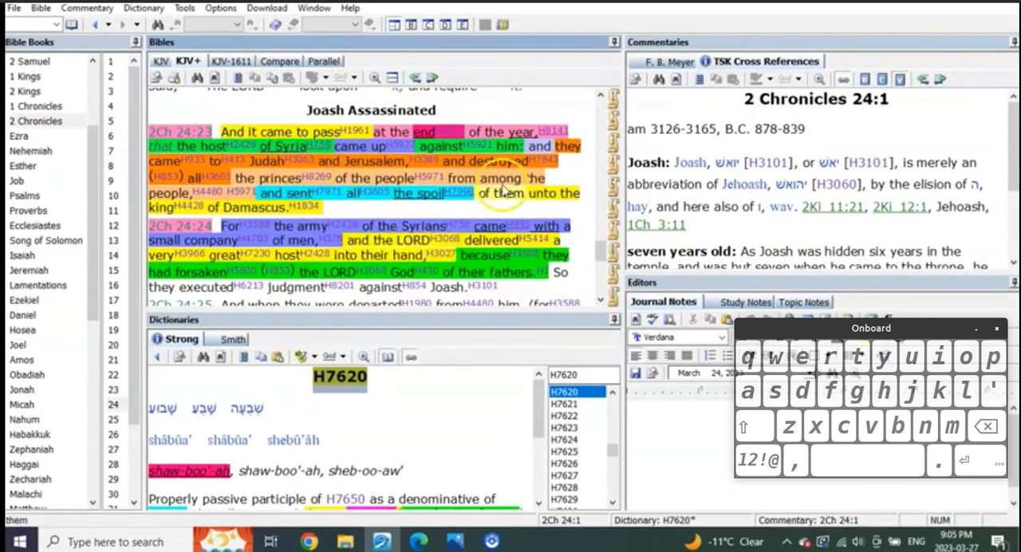
mouse_move(584, 221)
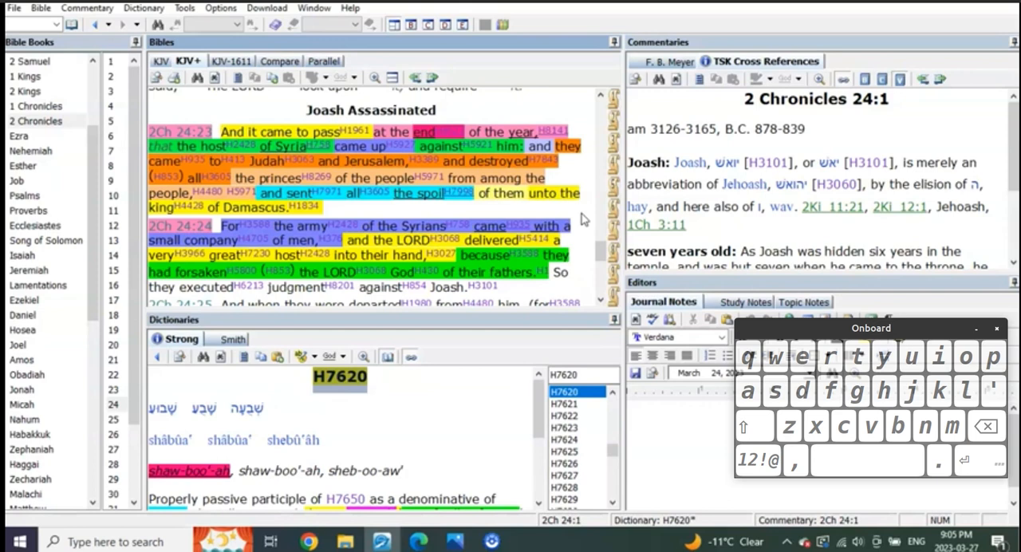
Back in e-Sword, reread 2 Chronicles 24:23–25 on the Syrian army and Joash's assassination.
scroll("down", 3)
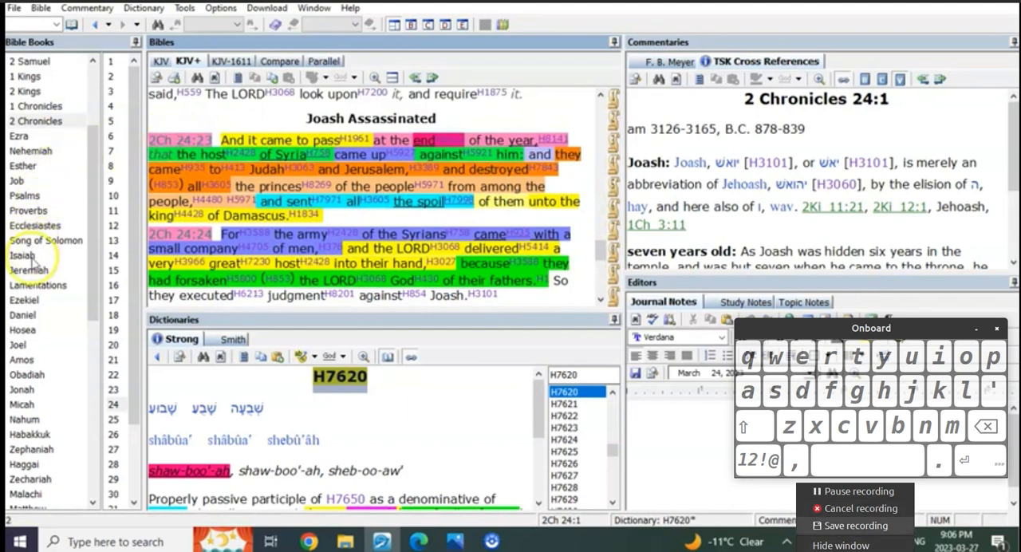
left_click(28, 270)
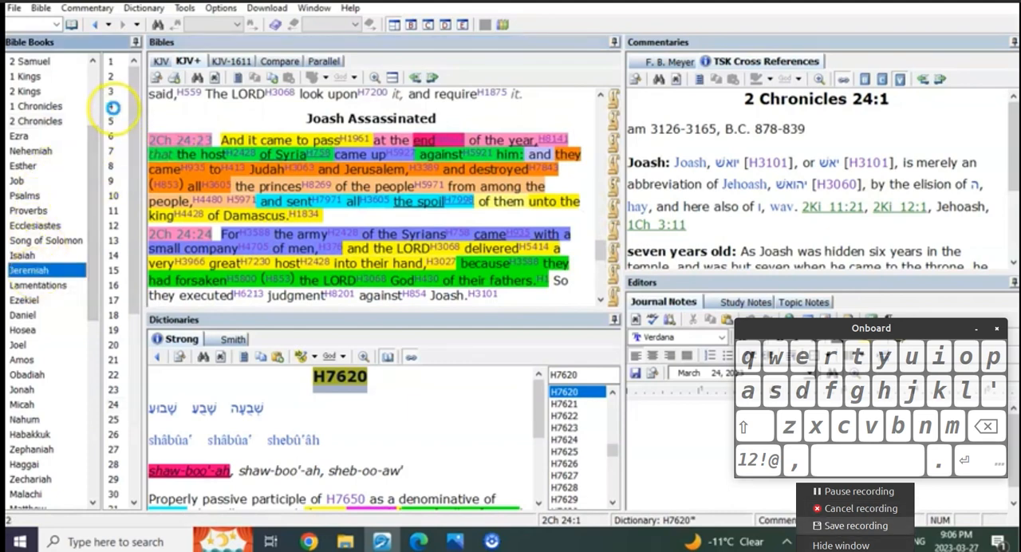